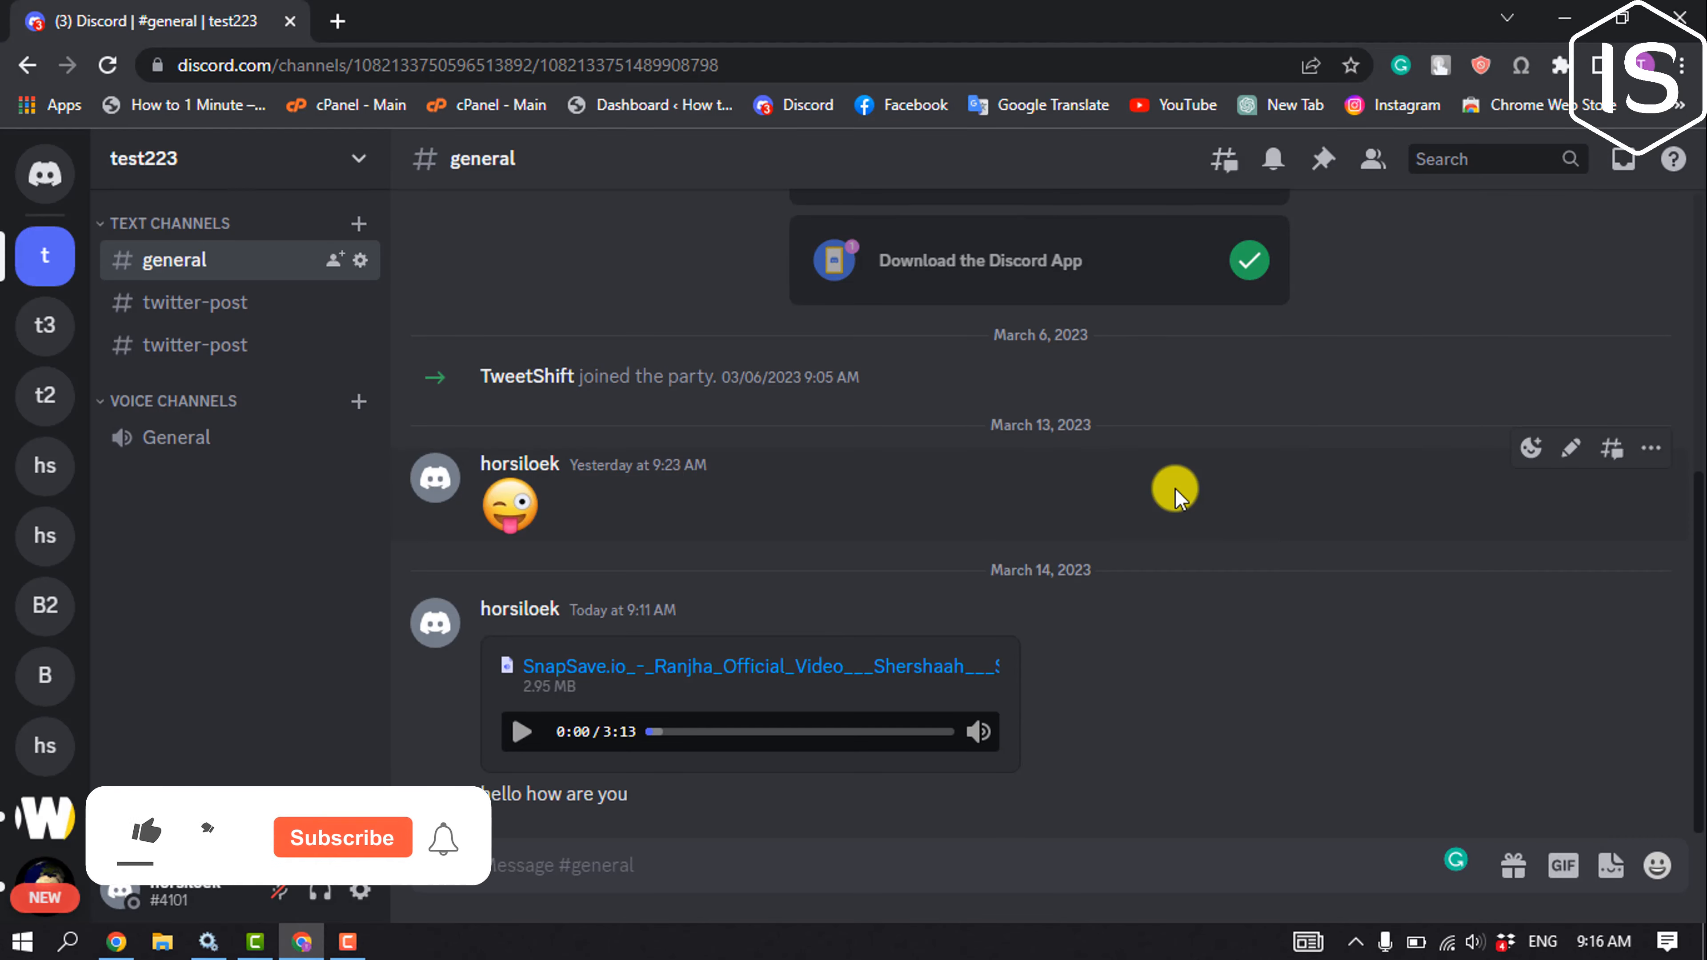
Step: Open User Settings from the gear icon beside your username
{"action": "left_click", "coordinate": [145, 836]}
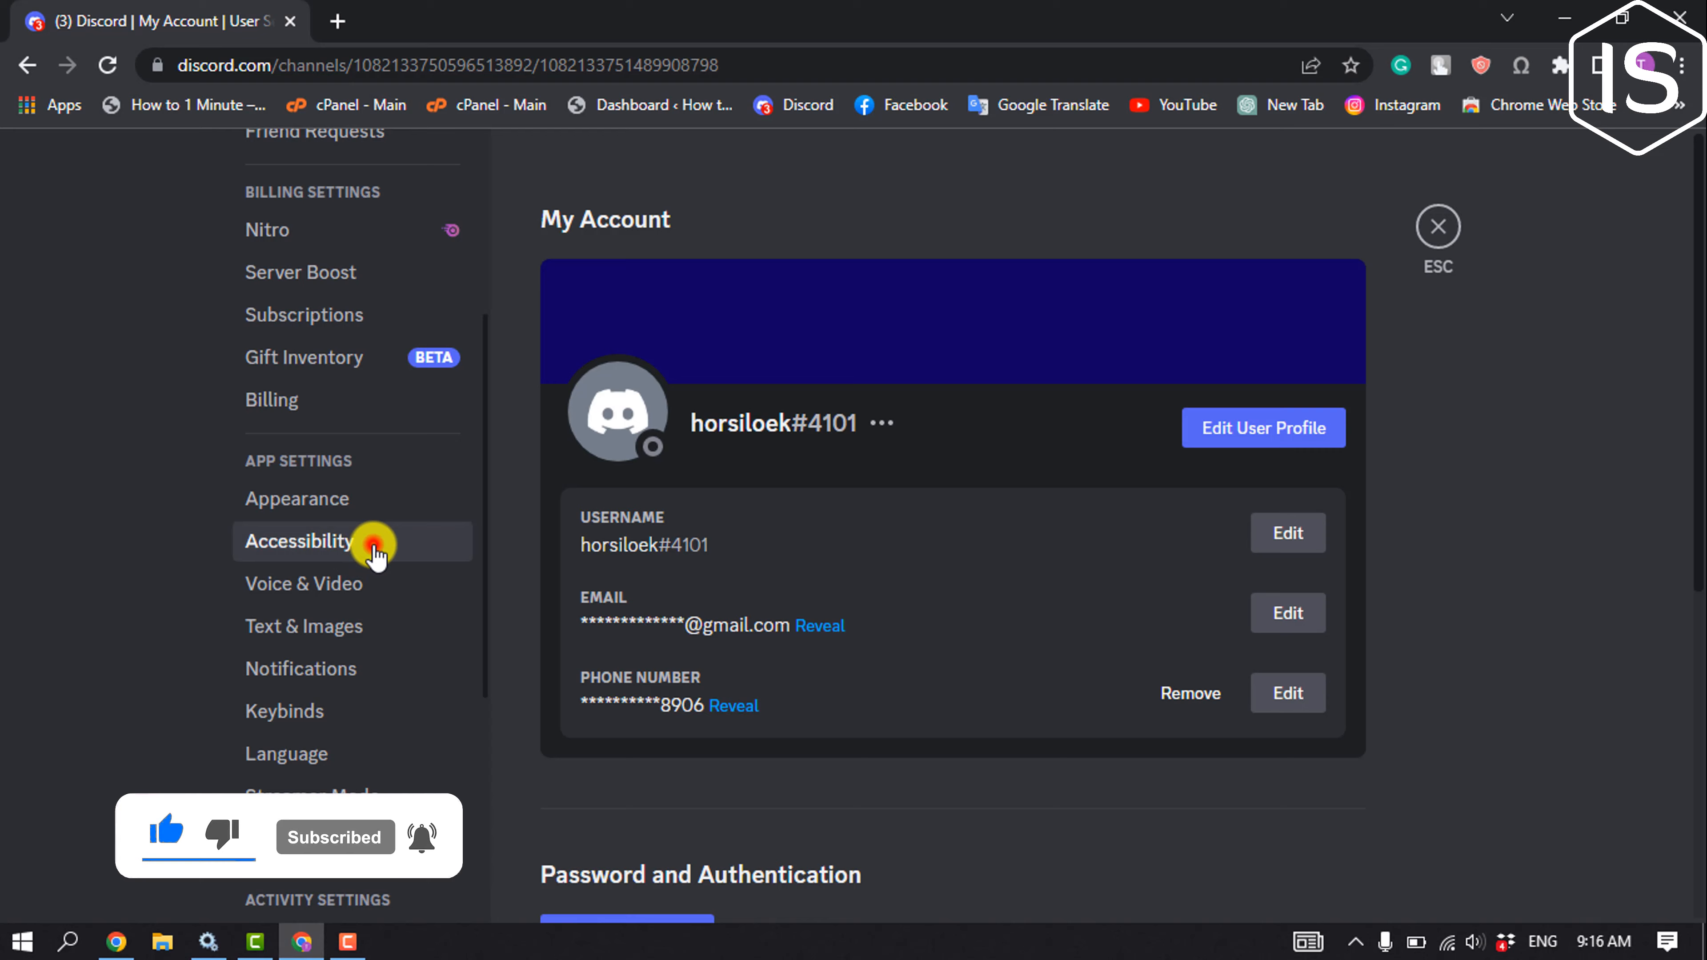
Step: Enable 'Allow playback and usage of /tts command' under Accessibility, then return to #general
{"action": "left_click", "coordinate": [300, 542]}
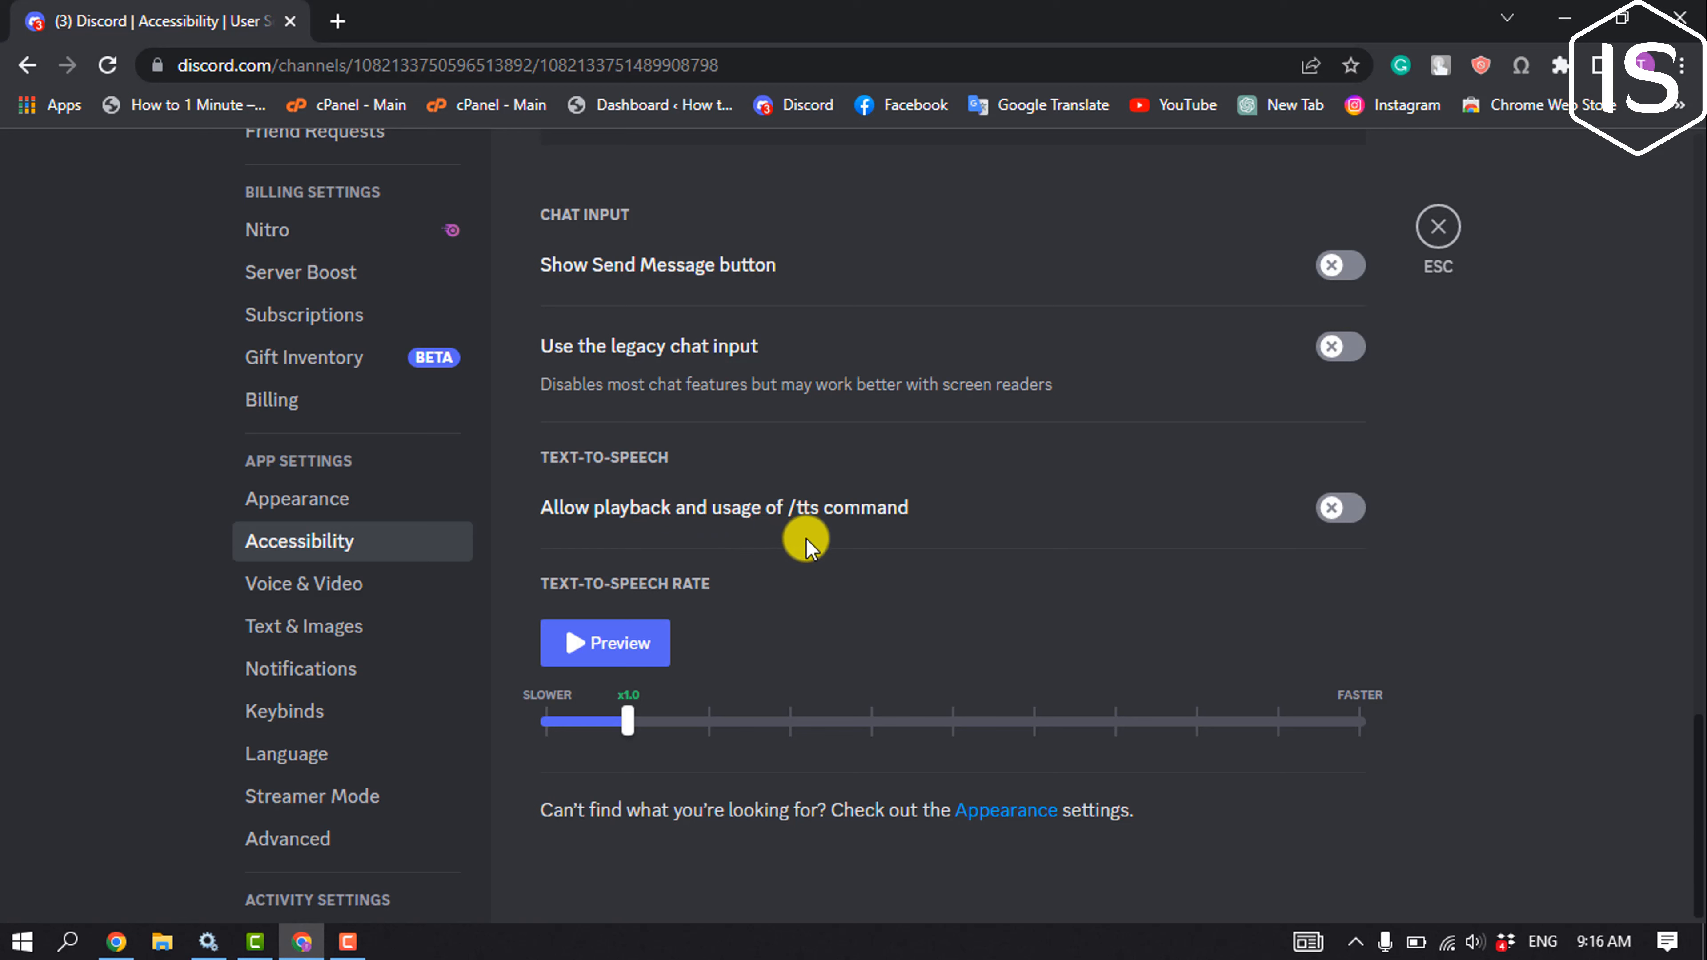
{"action": "left_click", "coordinate": [1339, 508]}
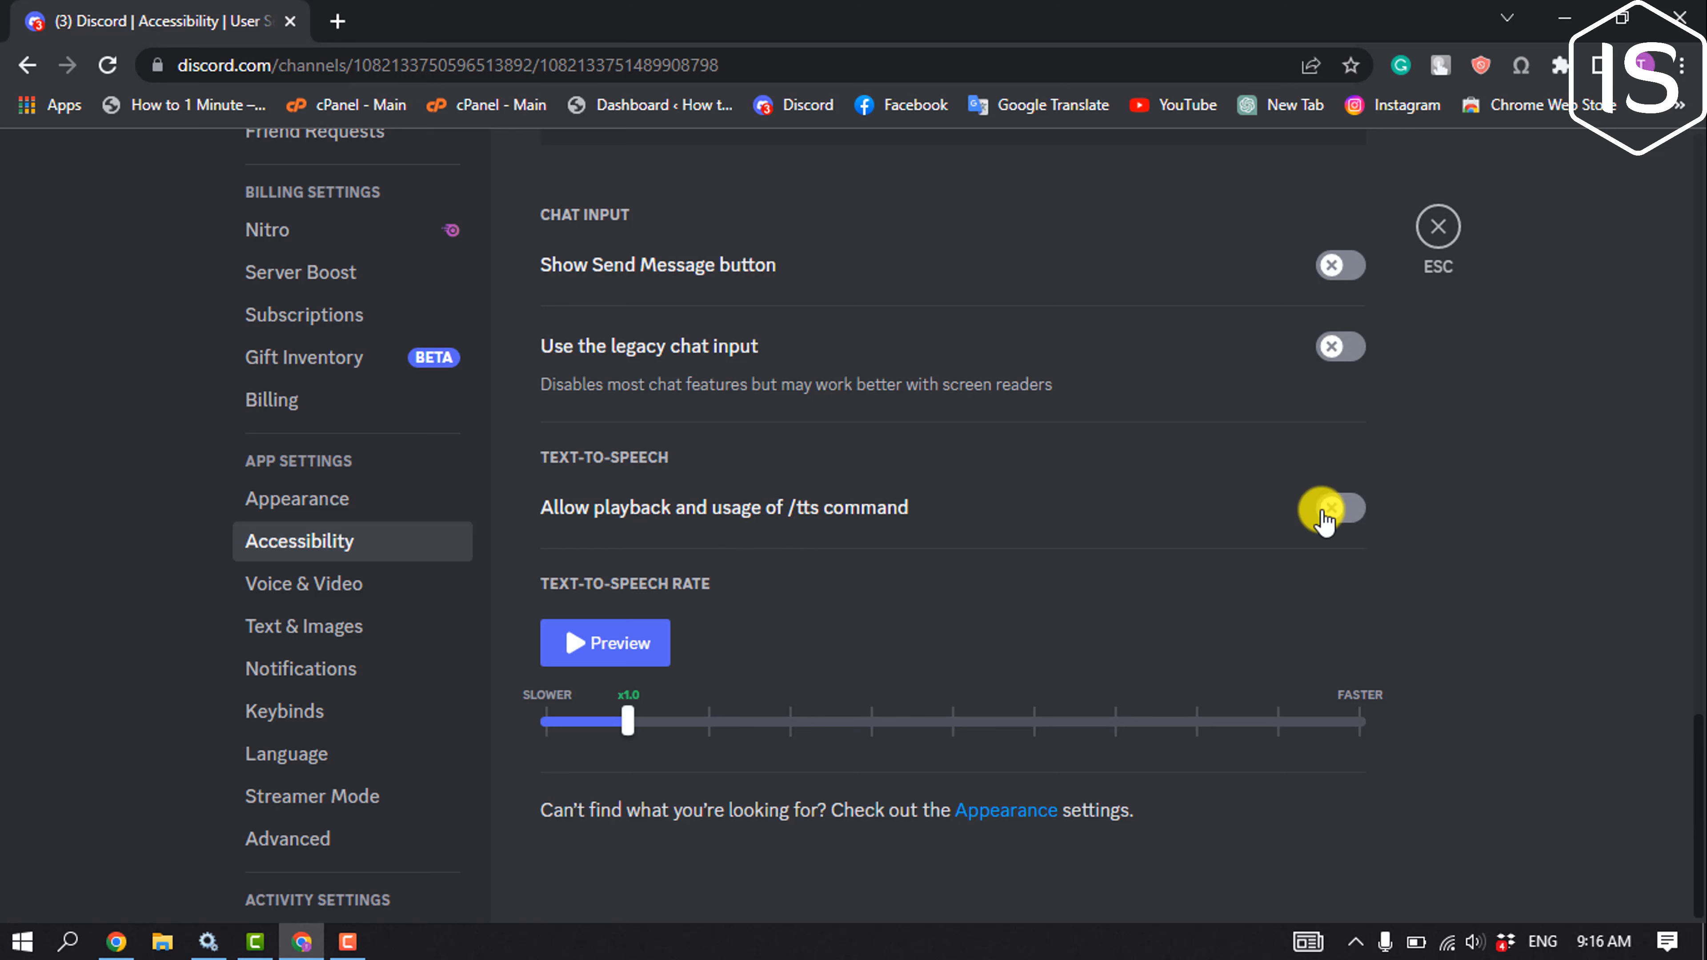
{"action": "left_click", "coordinate": [1340, 508]}
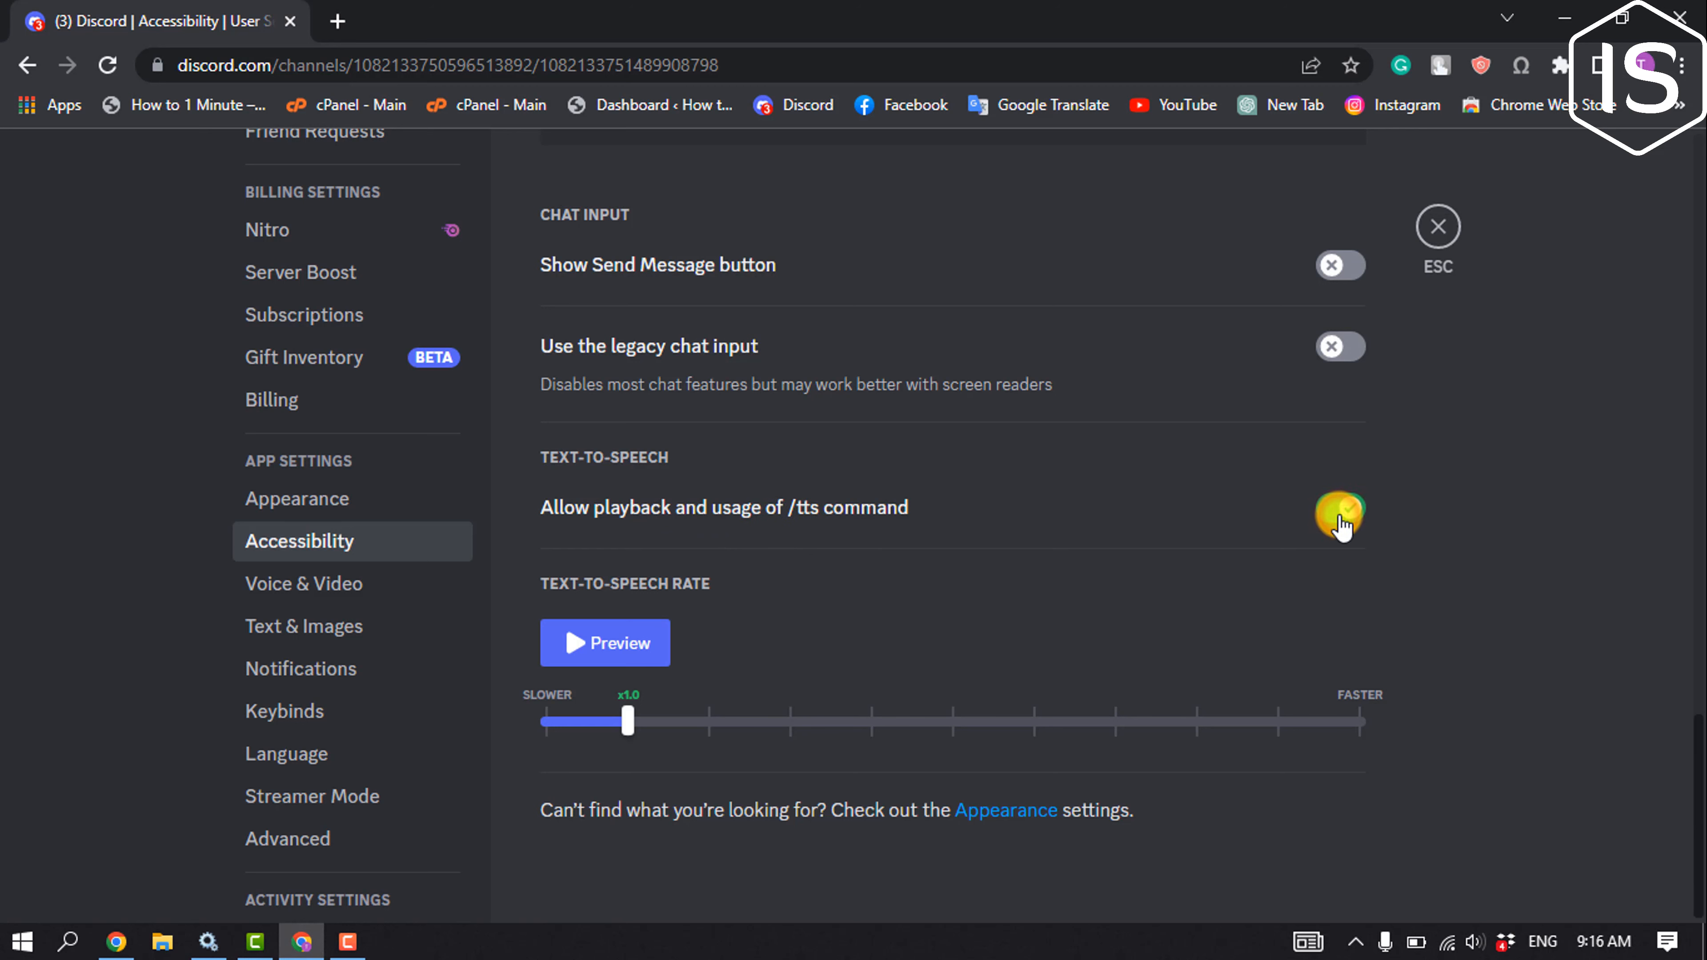
{"action": "left_click", "coordinate": [1340, 508]}
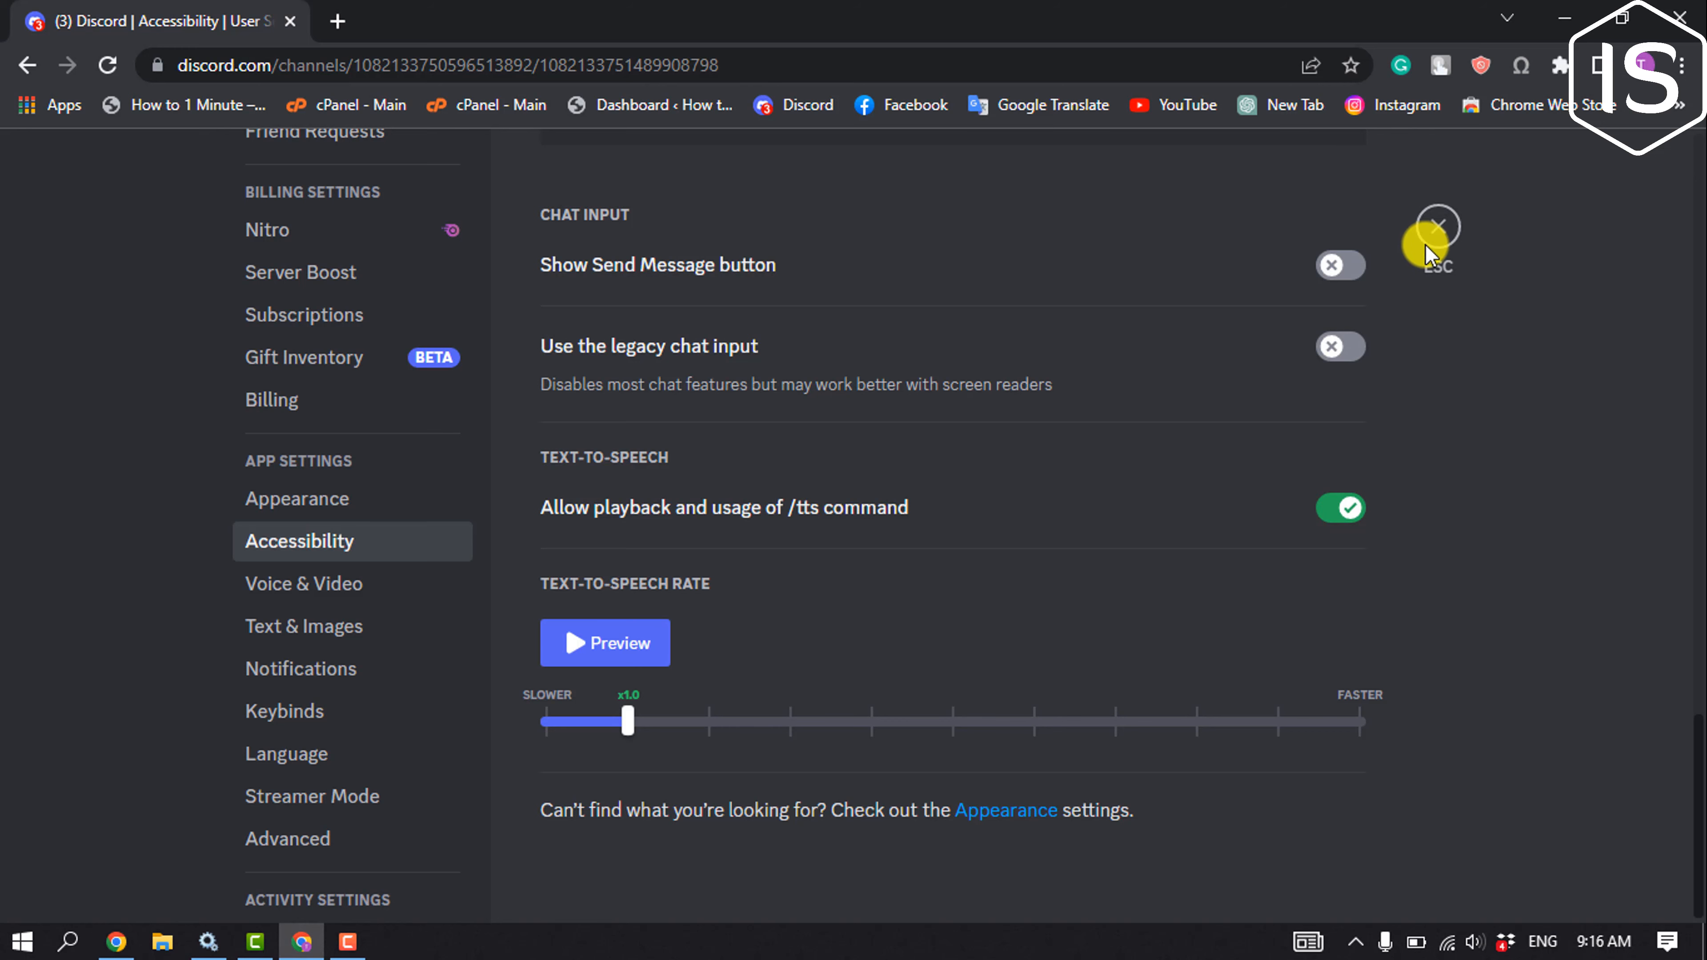
{"action": "left_click", "coordinate": [1435, 228]}
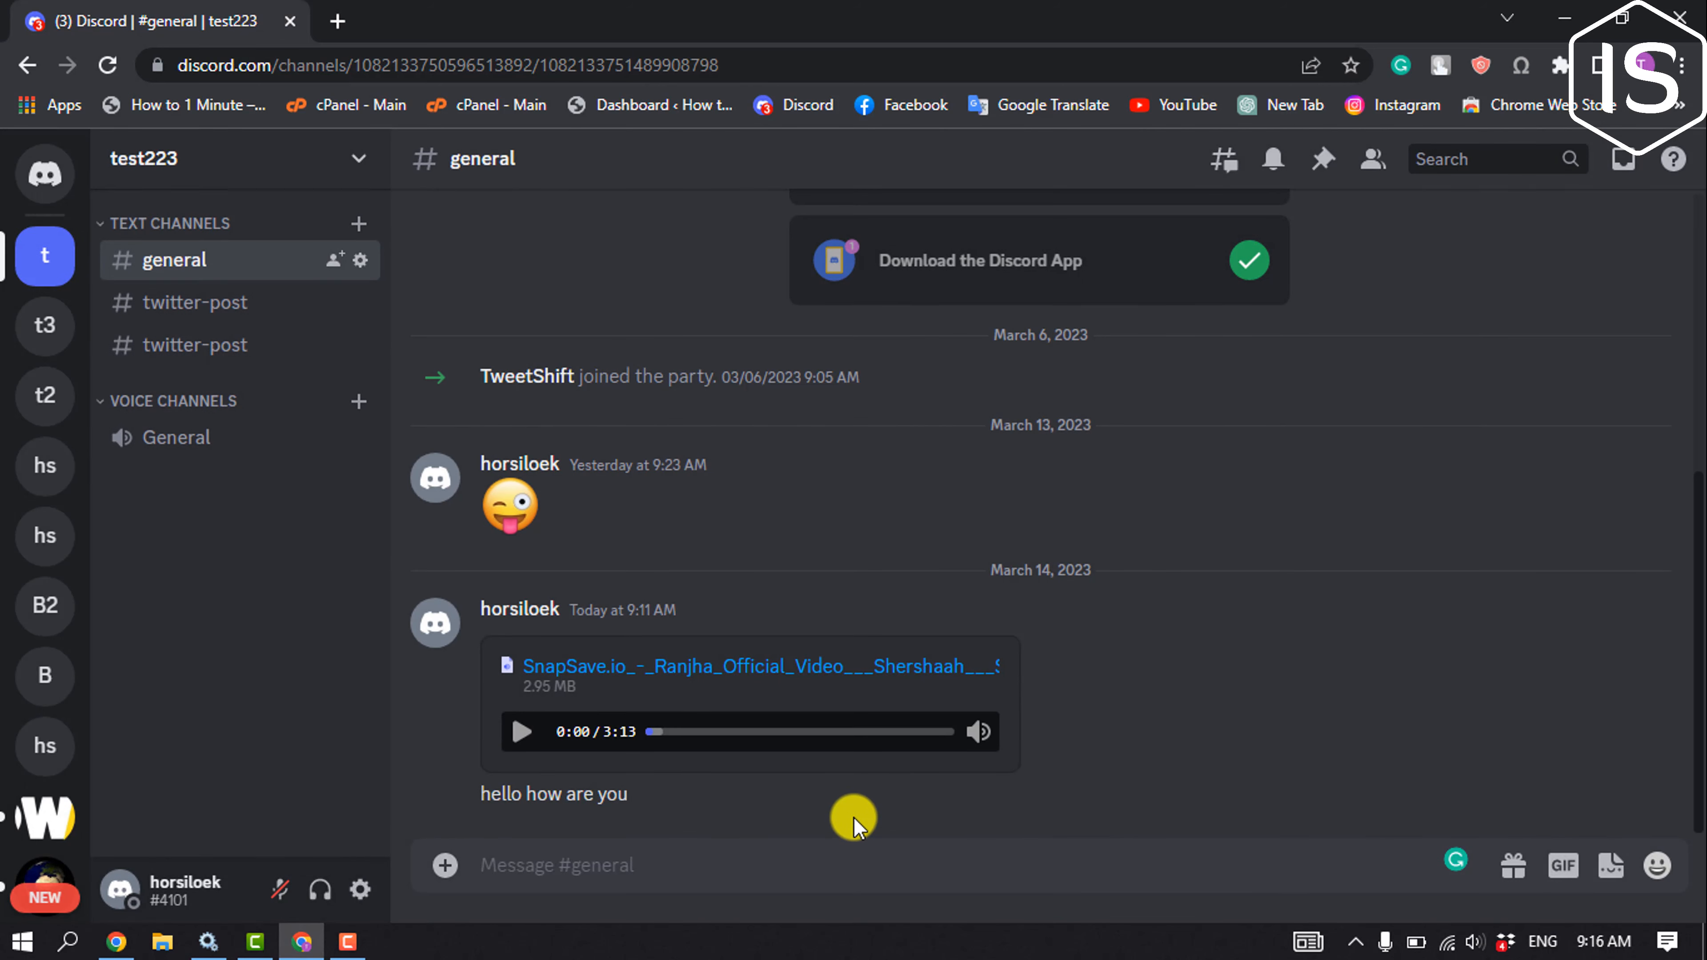
{"action": "mouse_move", "coordinate": [824, 835]}
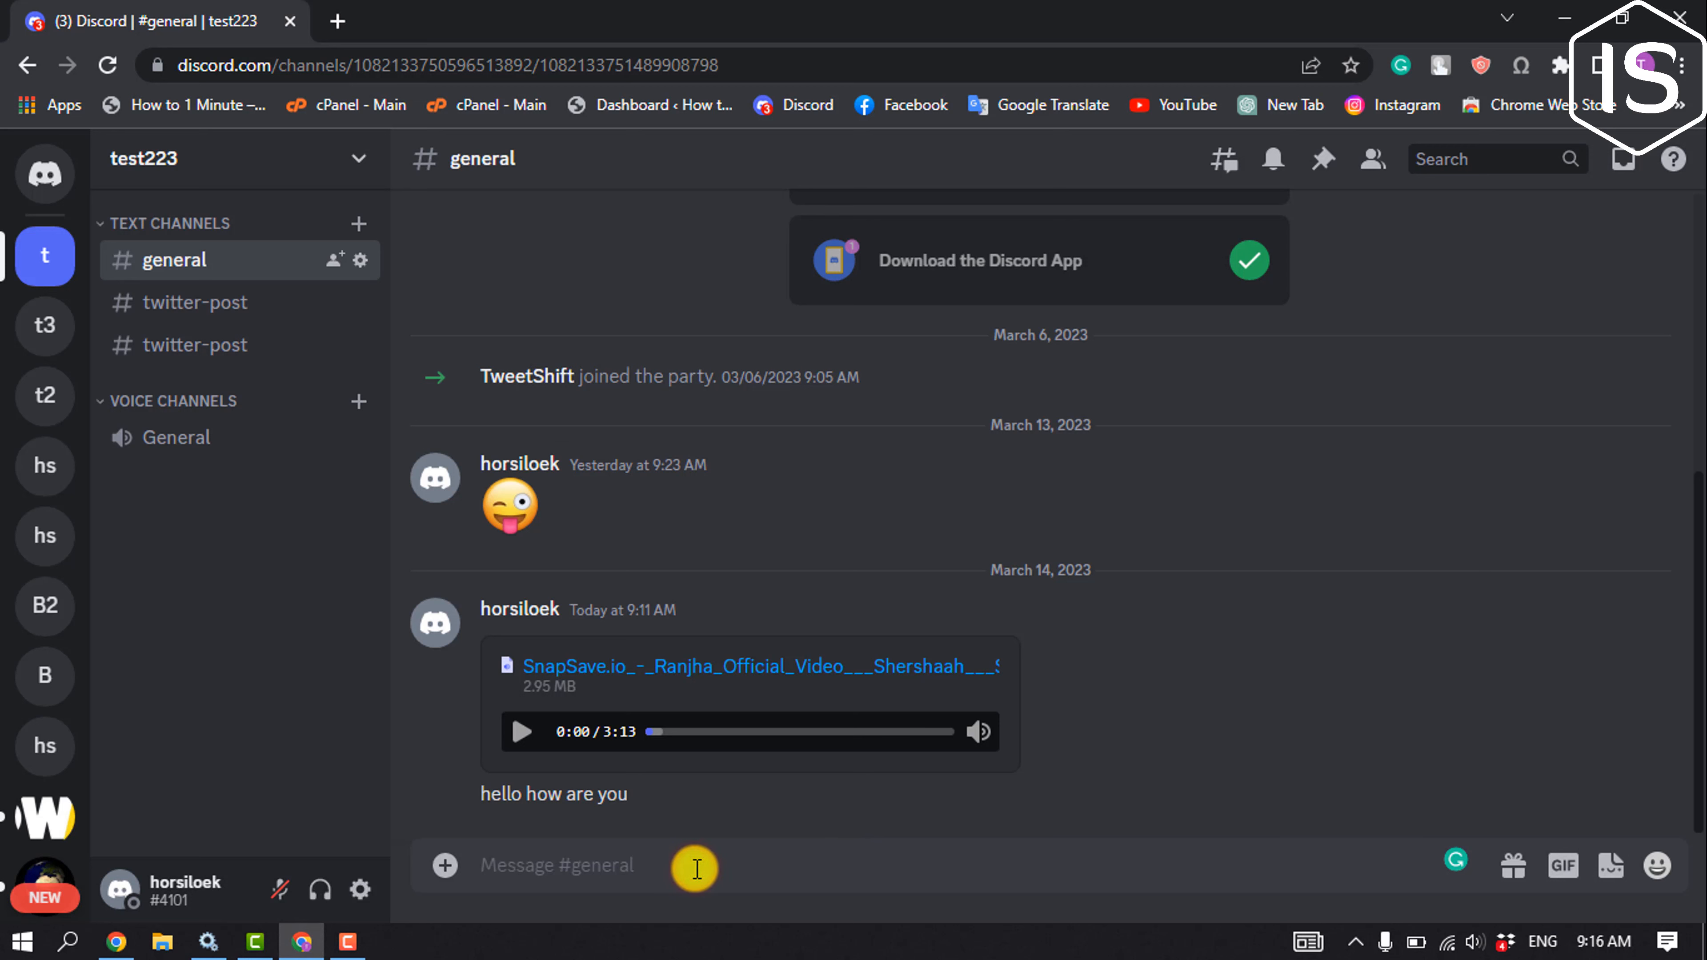
Step: Send the /tts message 'how can we help you today?' in #general
{"action": "type", "text": "/tts message"}
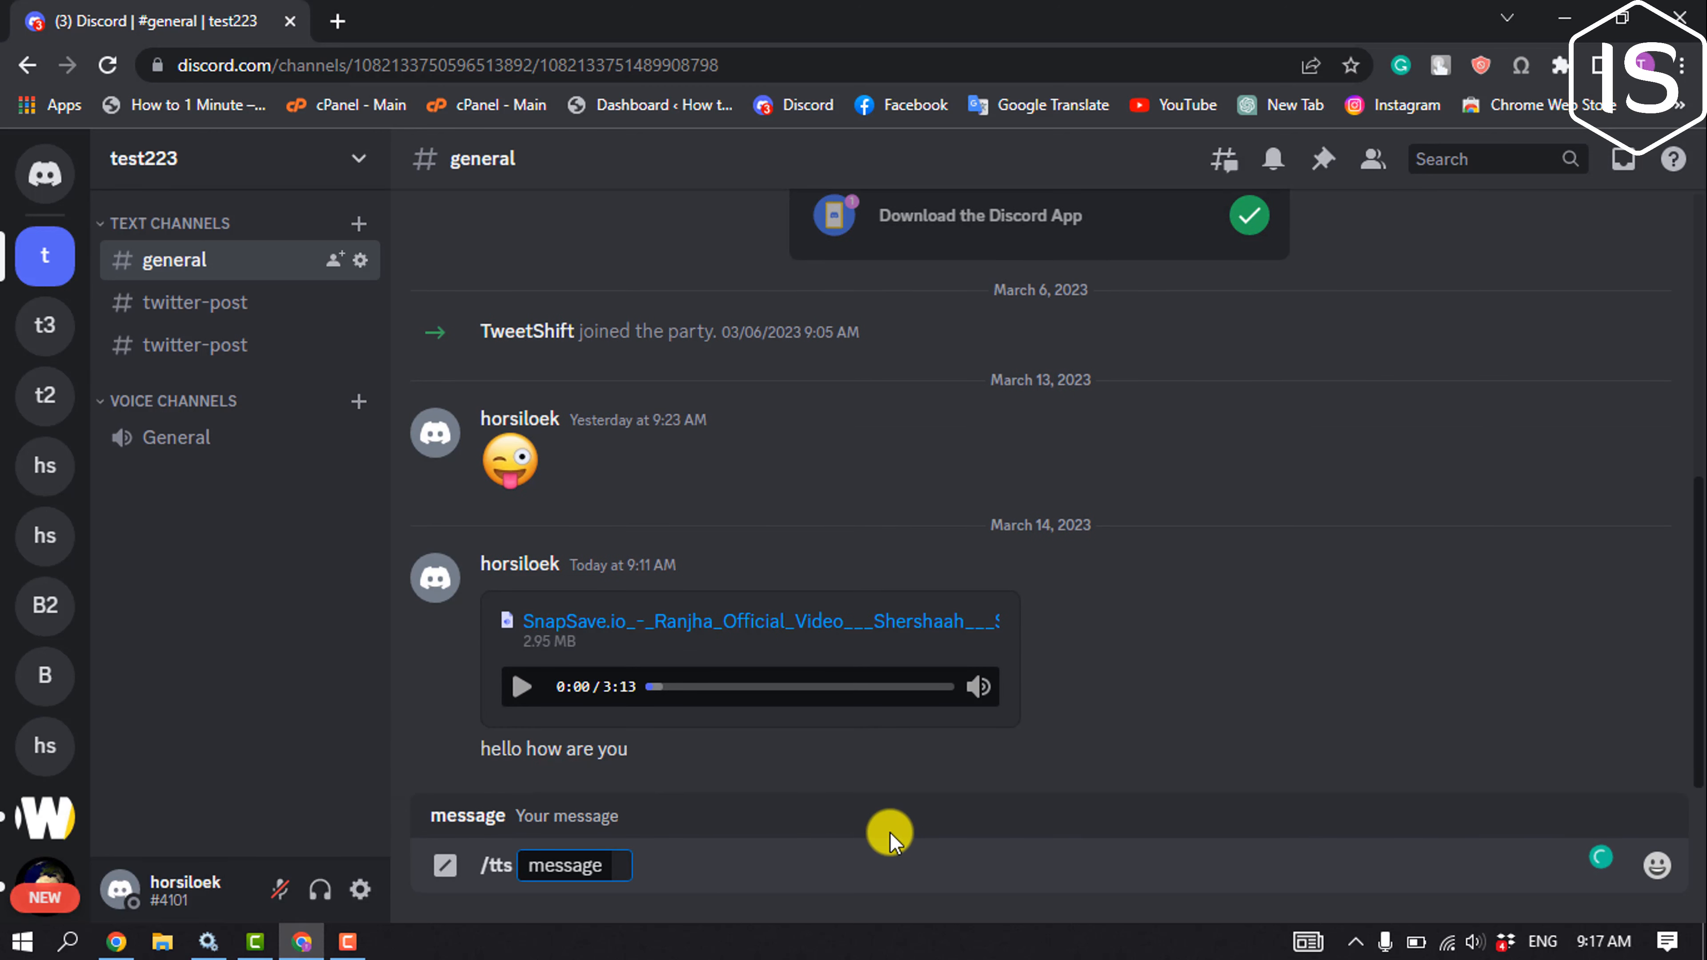
{"action": "type", "text": "how"}
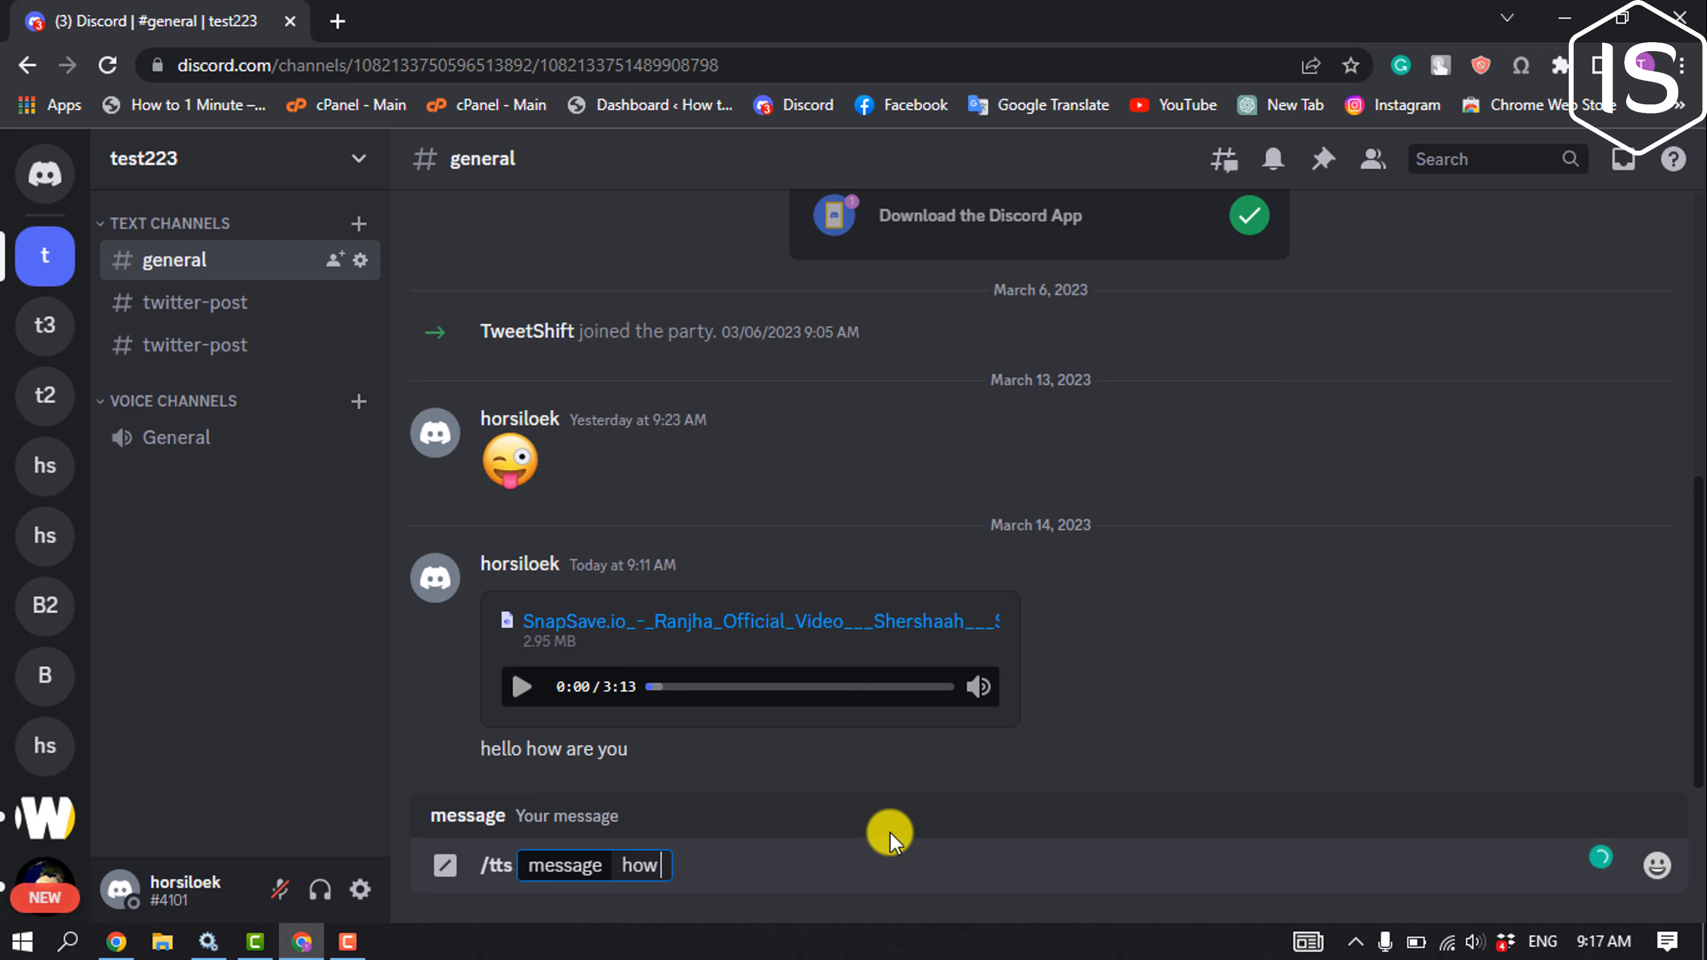
{"action": "type", "text": "can we"}
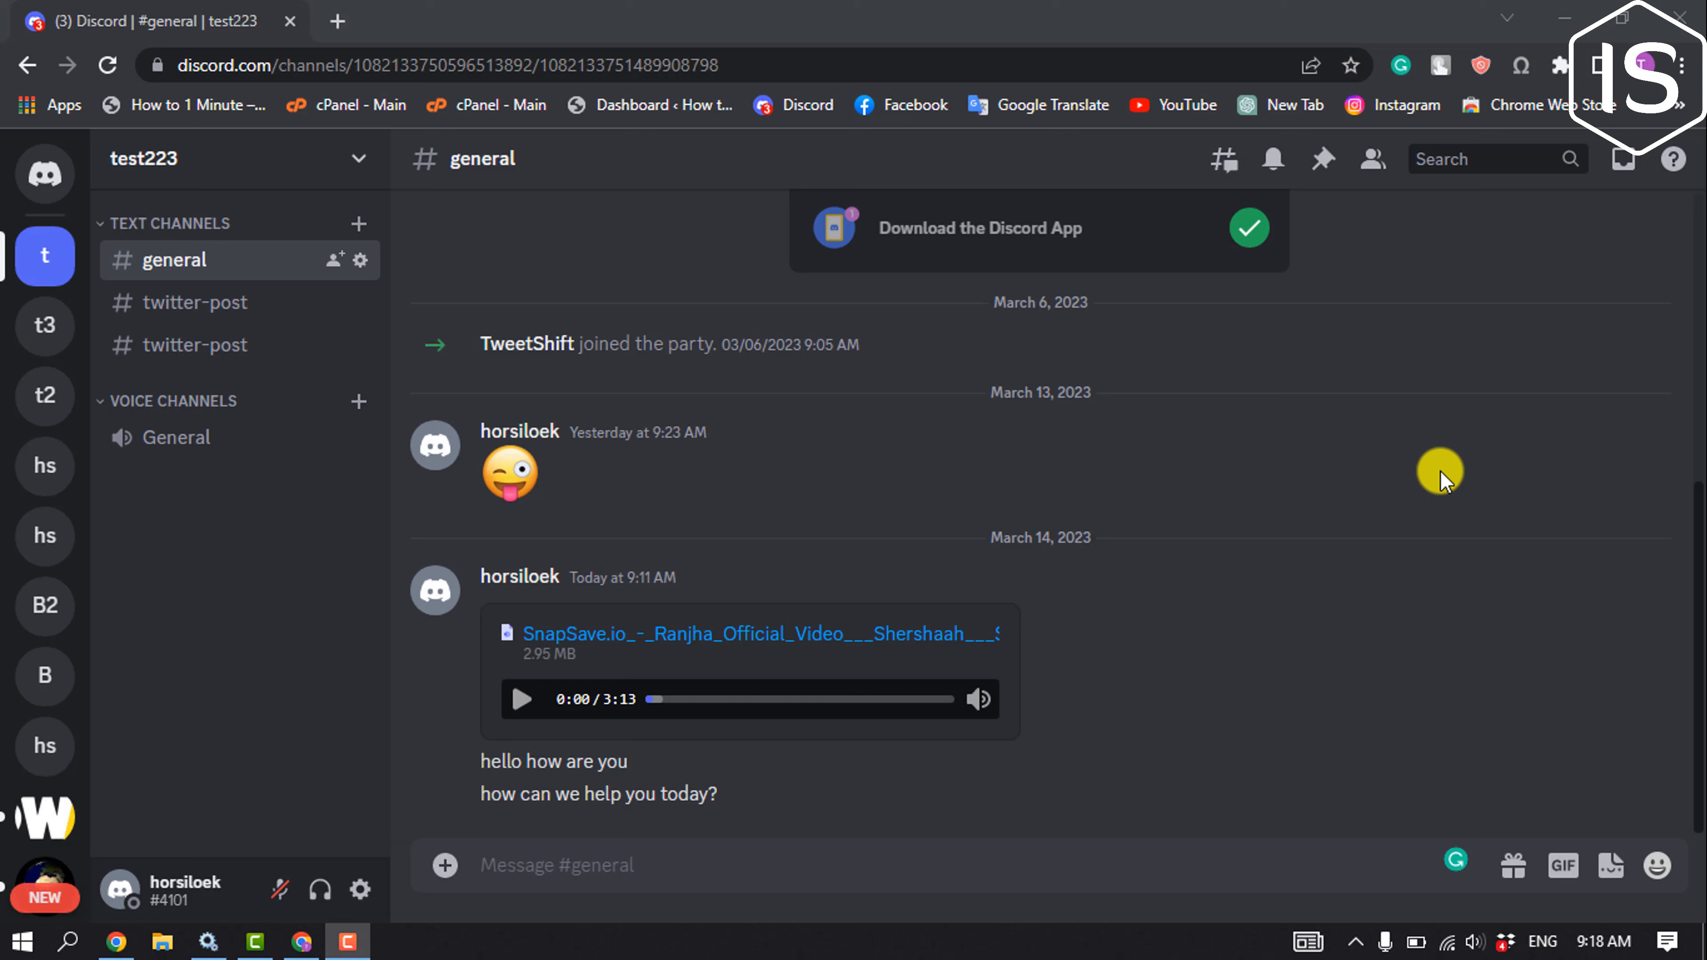
{"action": "mouse_move", "coordinate": [1391, 525]}
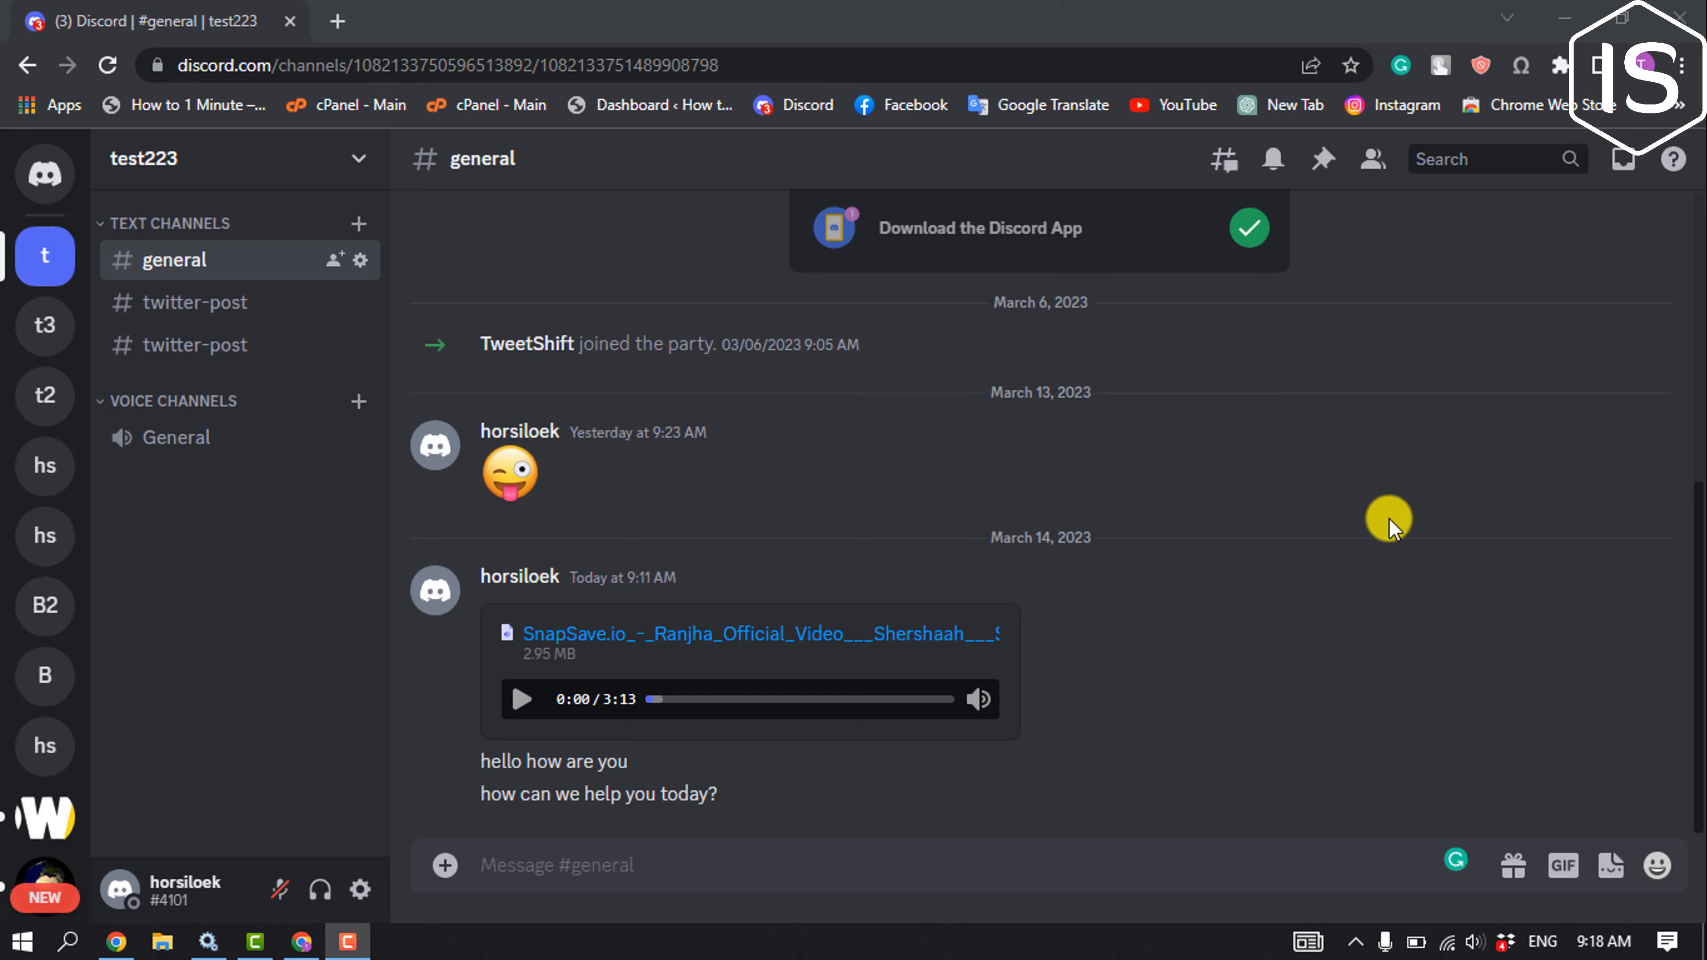
{"action": "mouse_move", "coordinate": [1182, 675]}
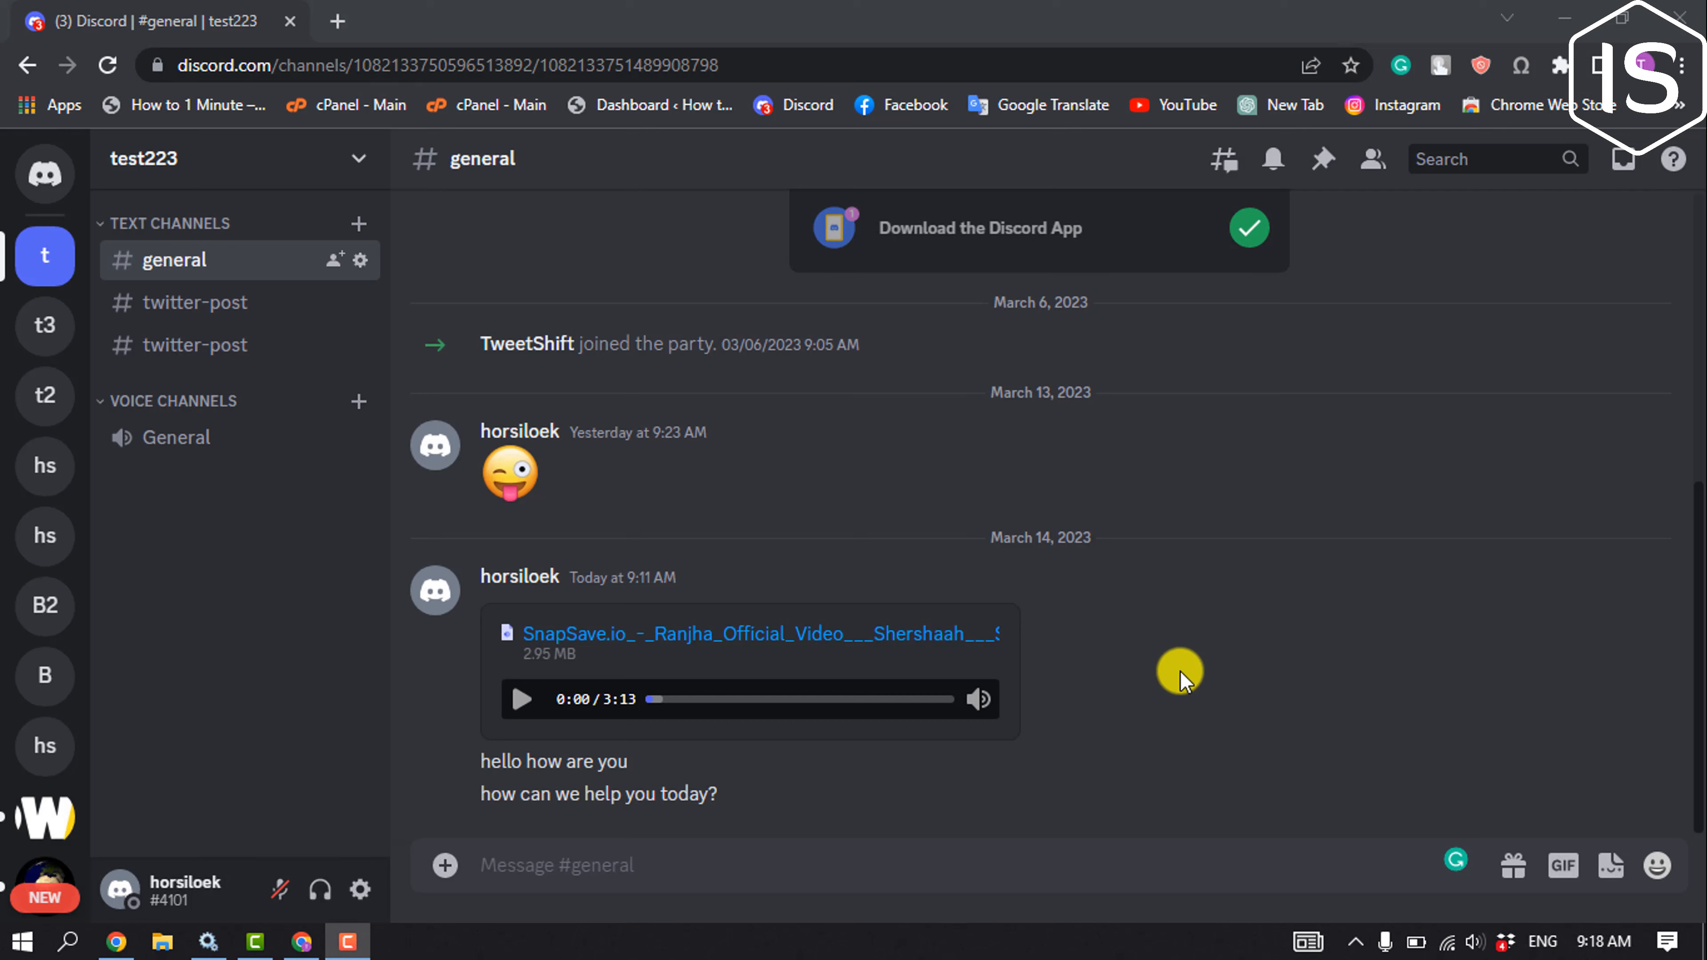
{"action": "mouse_move", "coordinate": [790, 792]}
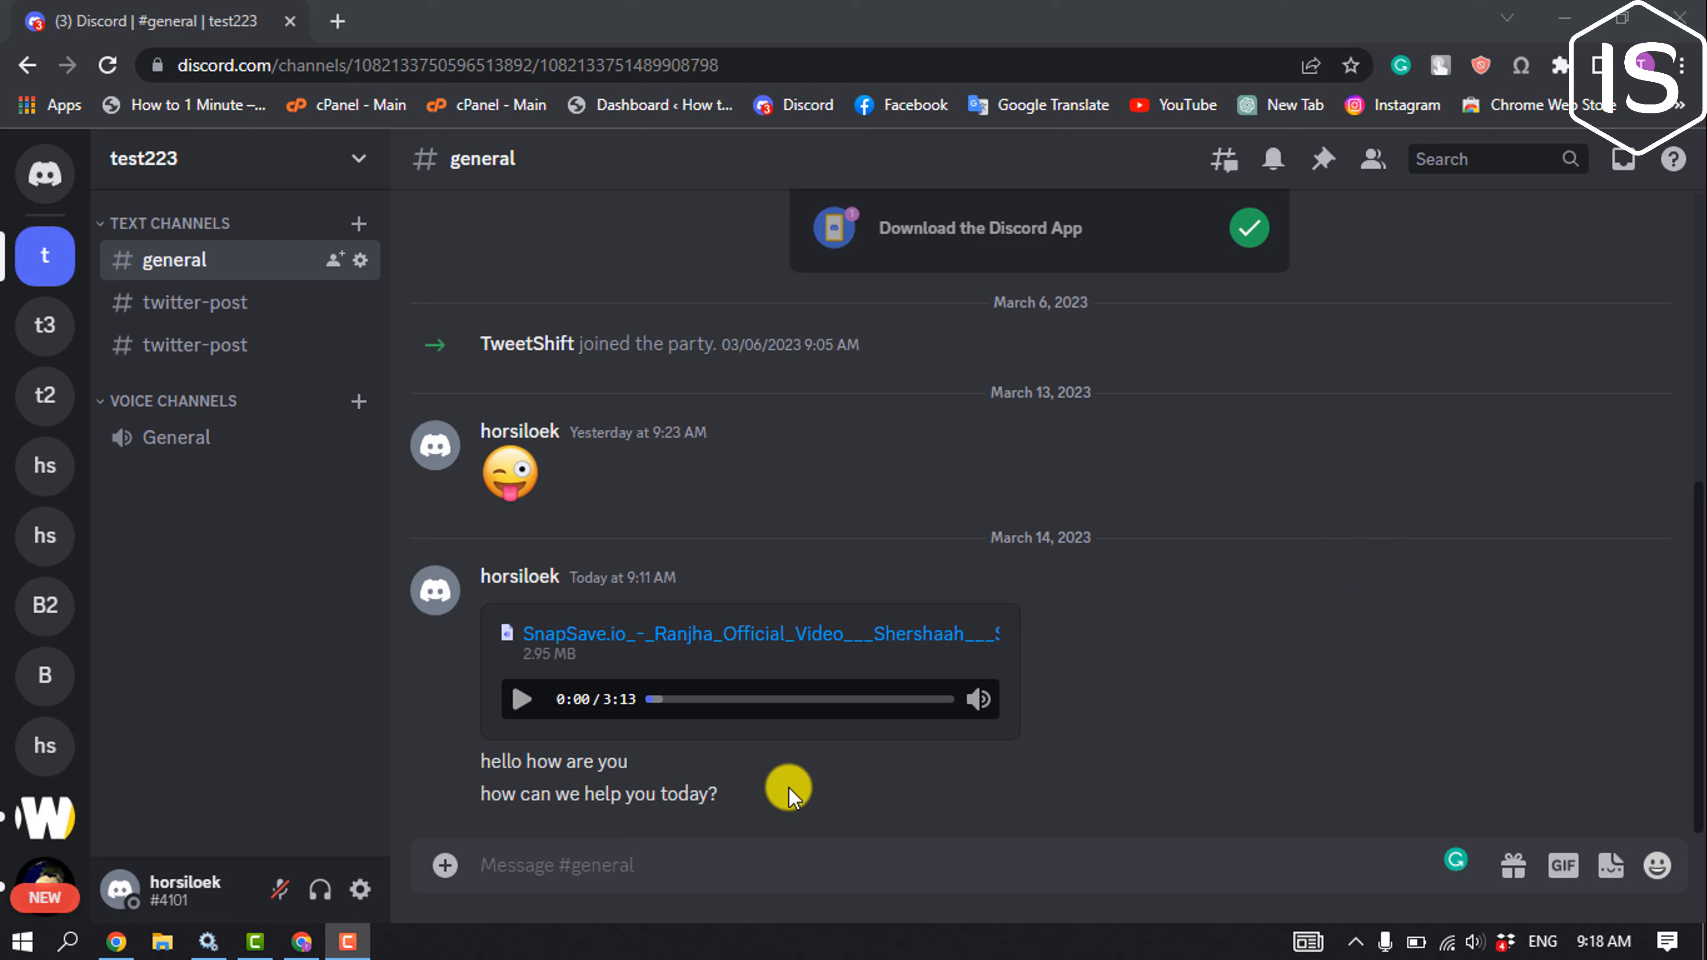
{"action": "mouse_move", "coordinate": [1334, 785]}
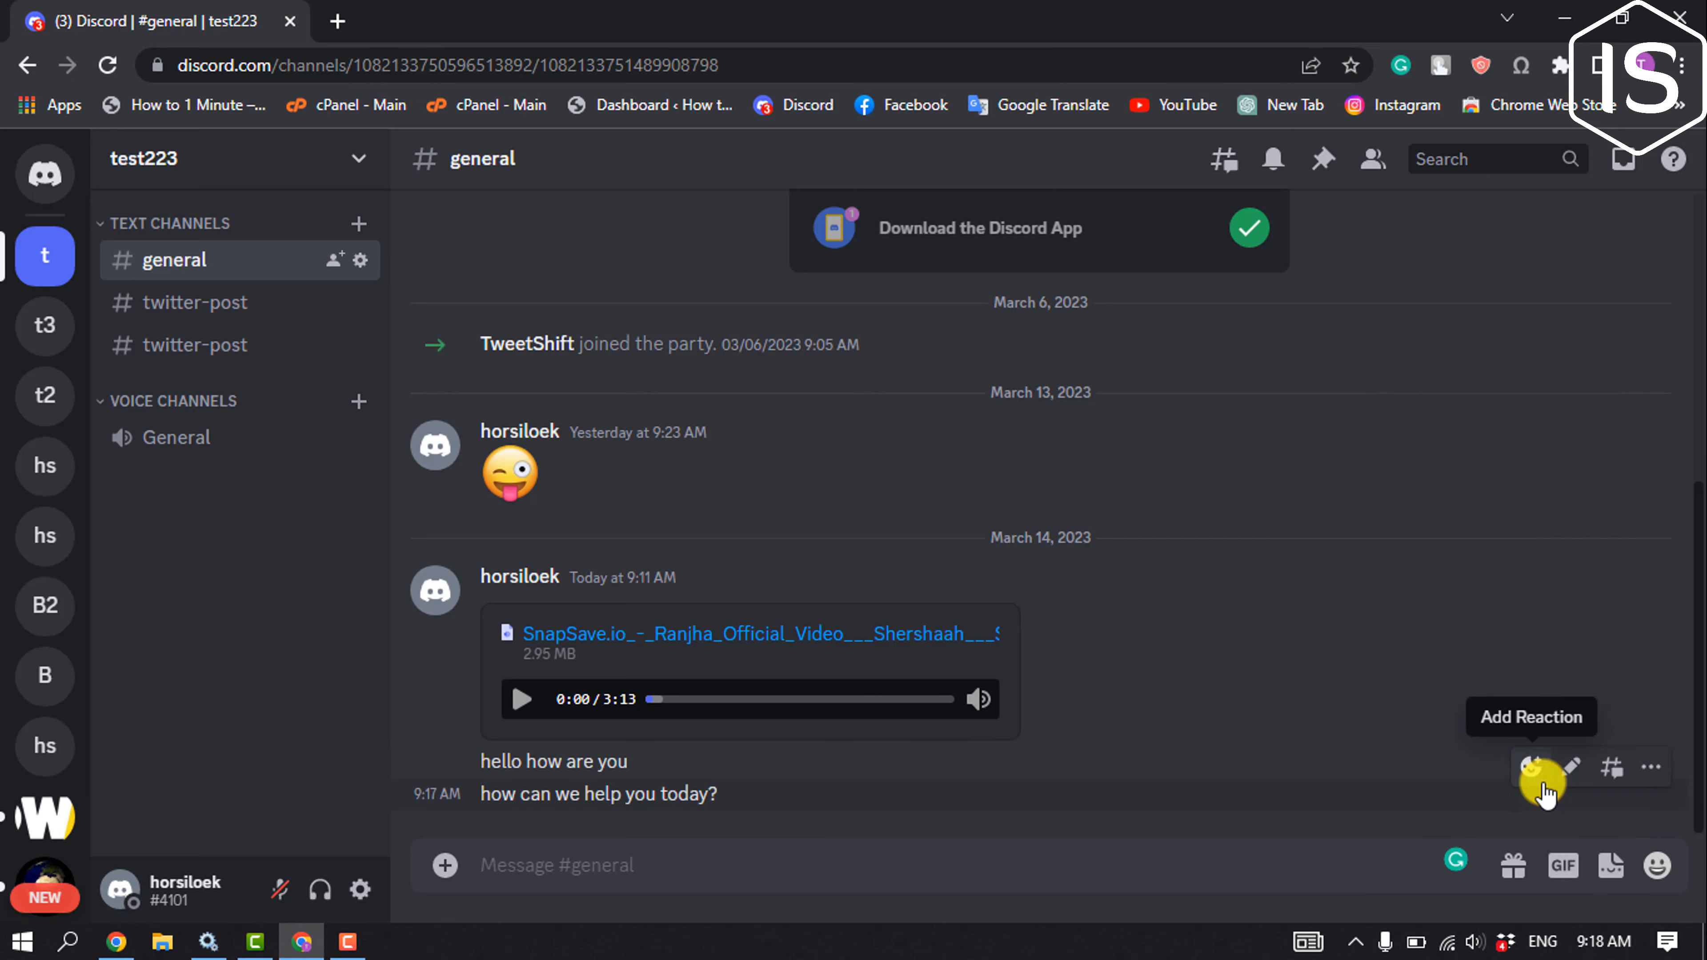
{"action": "mouse_move", "coordinate": [1372, 668]}
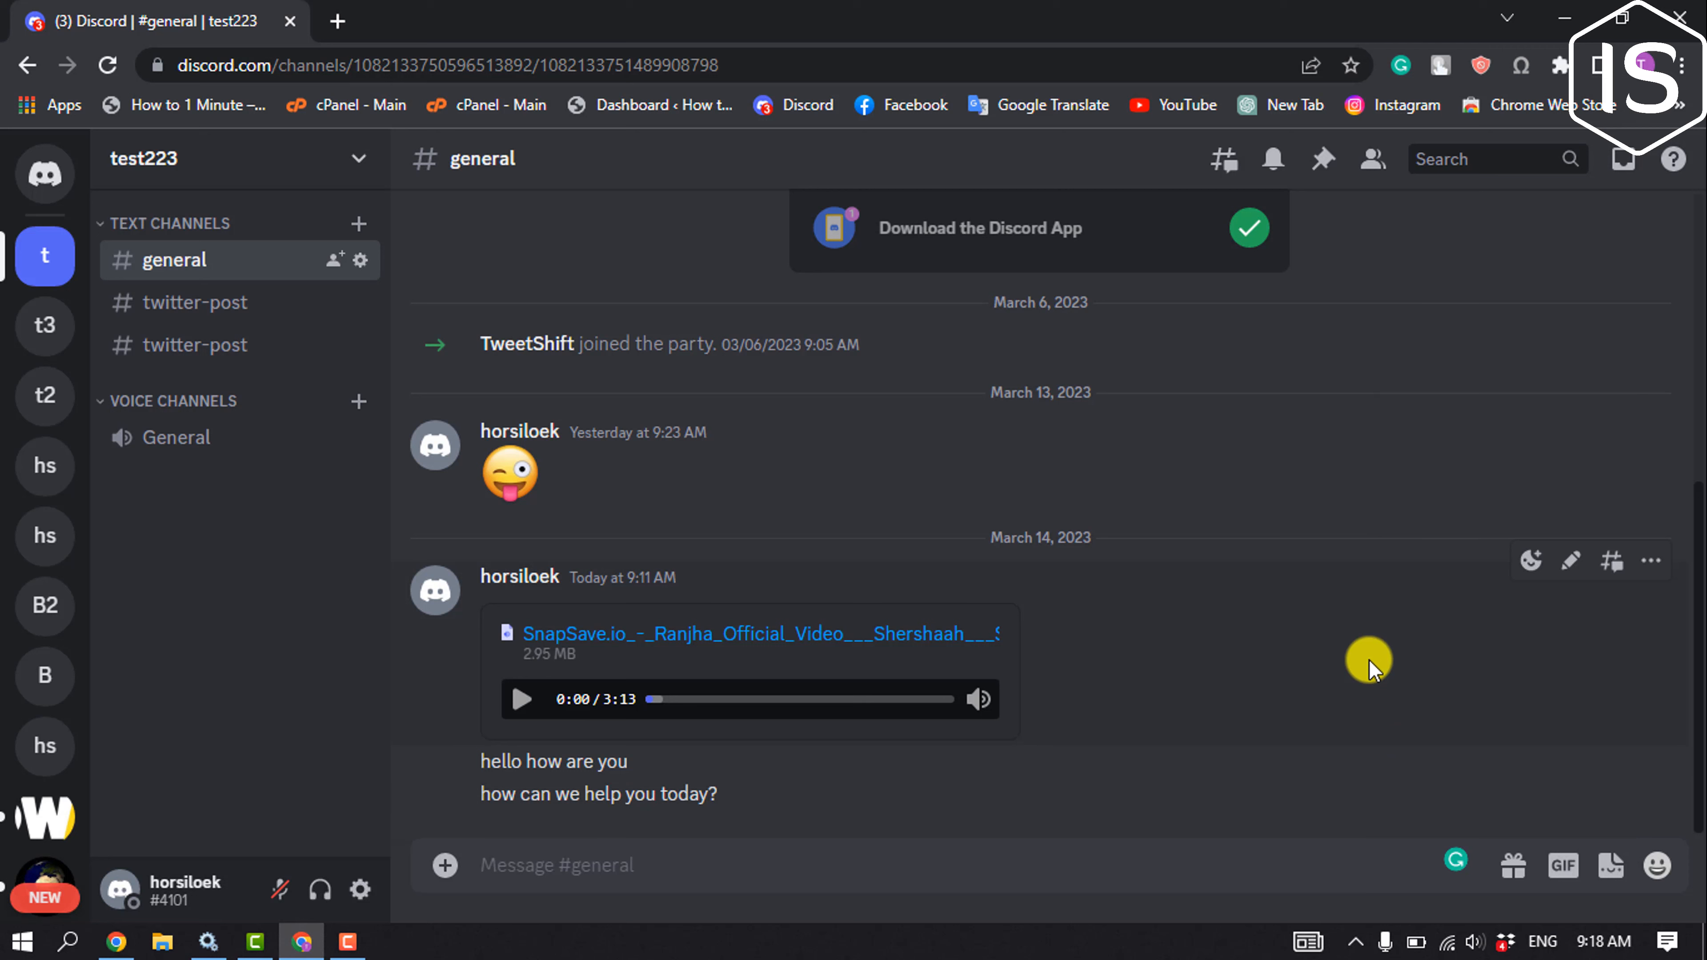